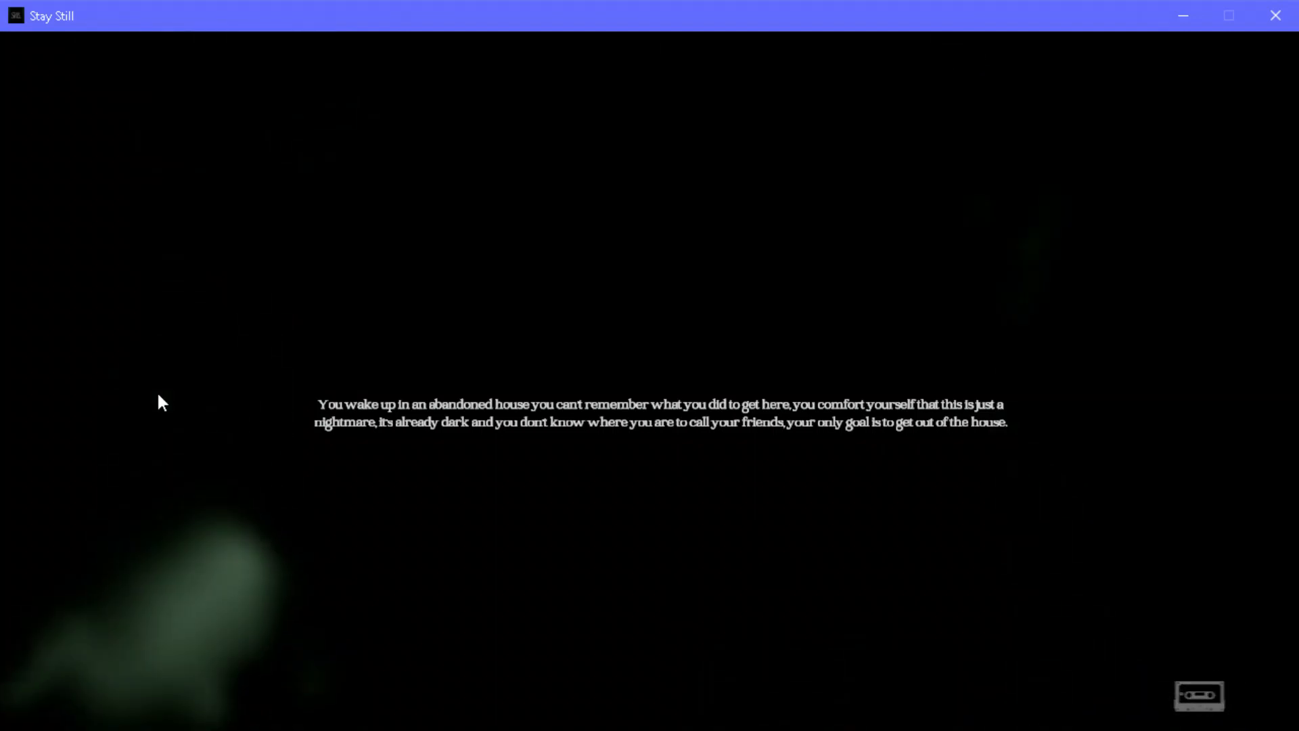
{"action": "mouse_move", "coordinate": [693, 634]}
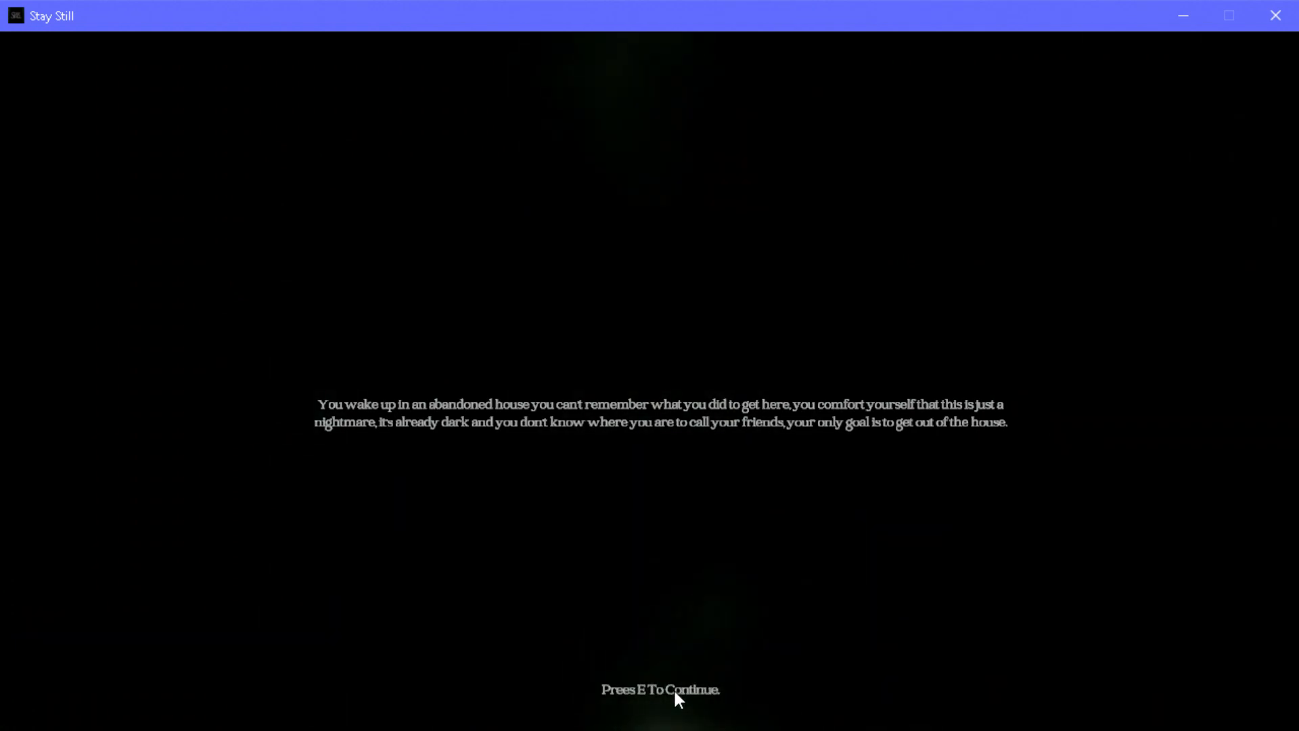
{"action": "key", "text": "e"}
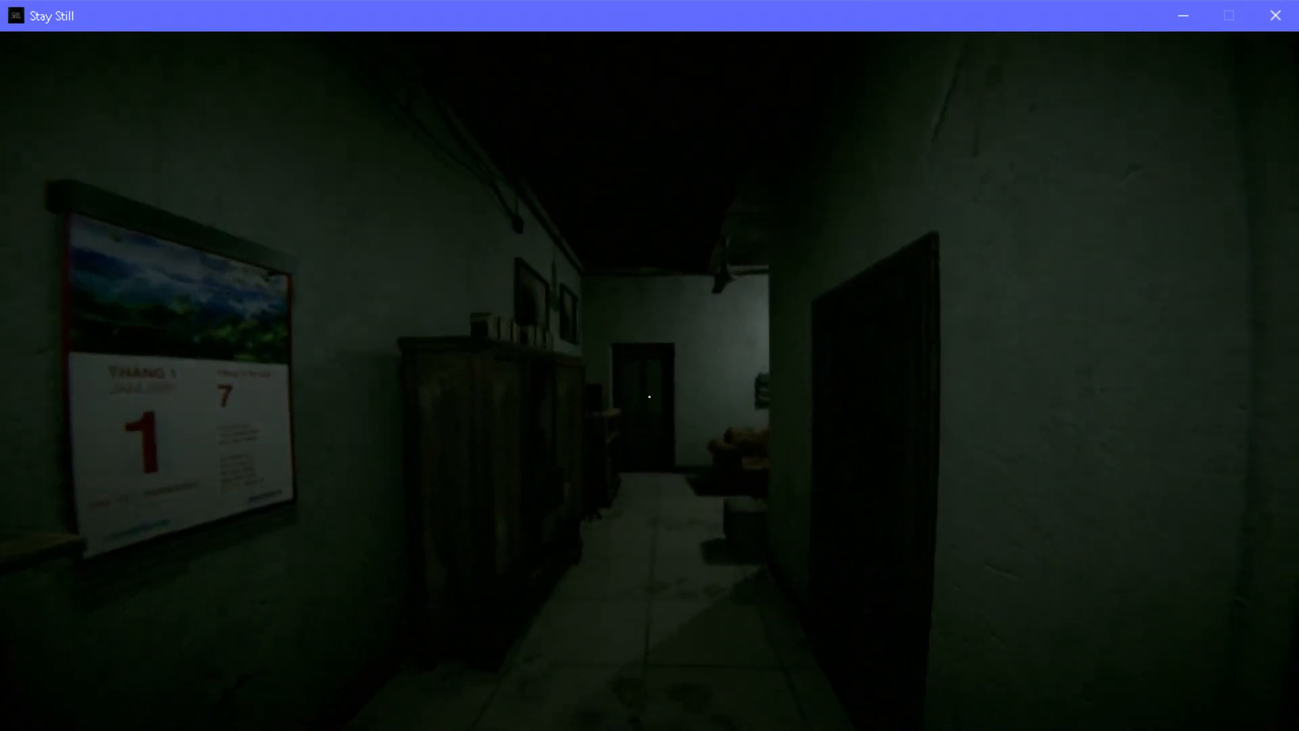
{"action": "mouse_move", "coordinate": [649, 395]}
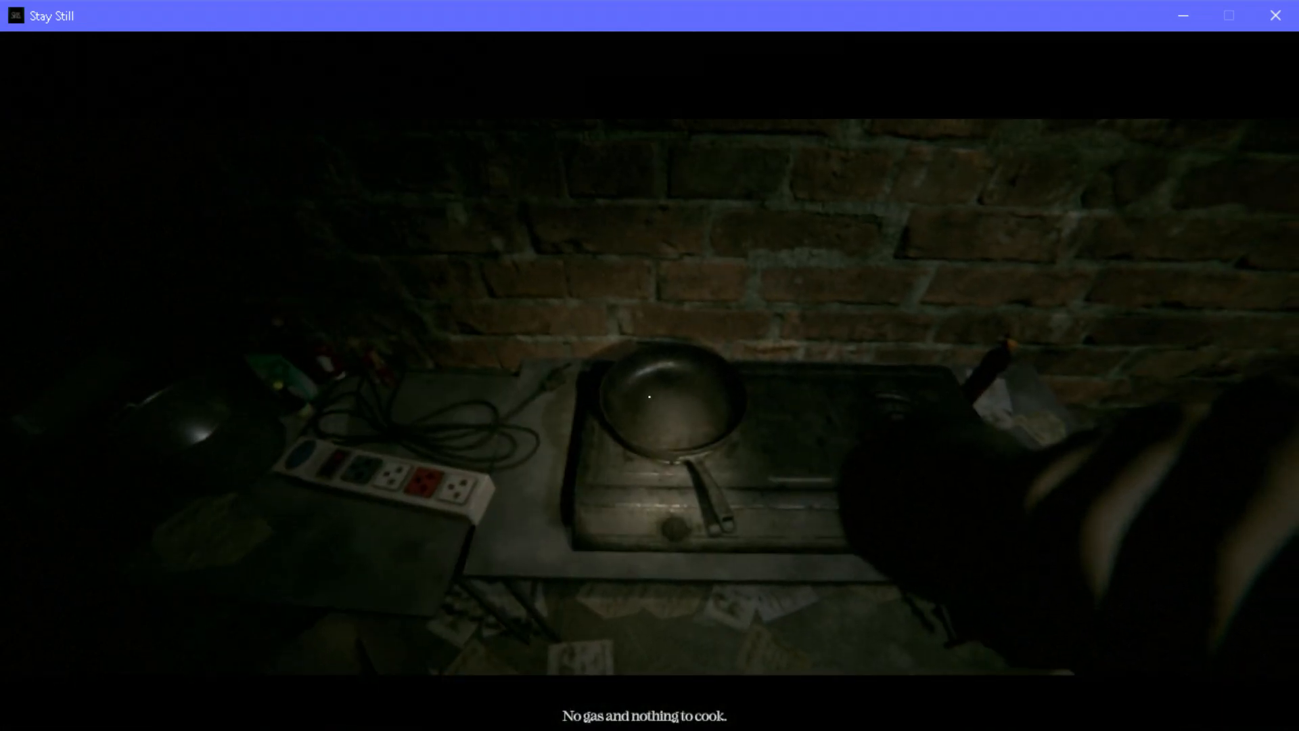
{"action": "mouse_move", "coordinate": [649, 396]}
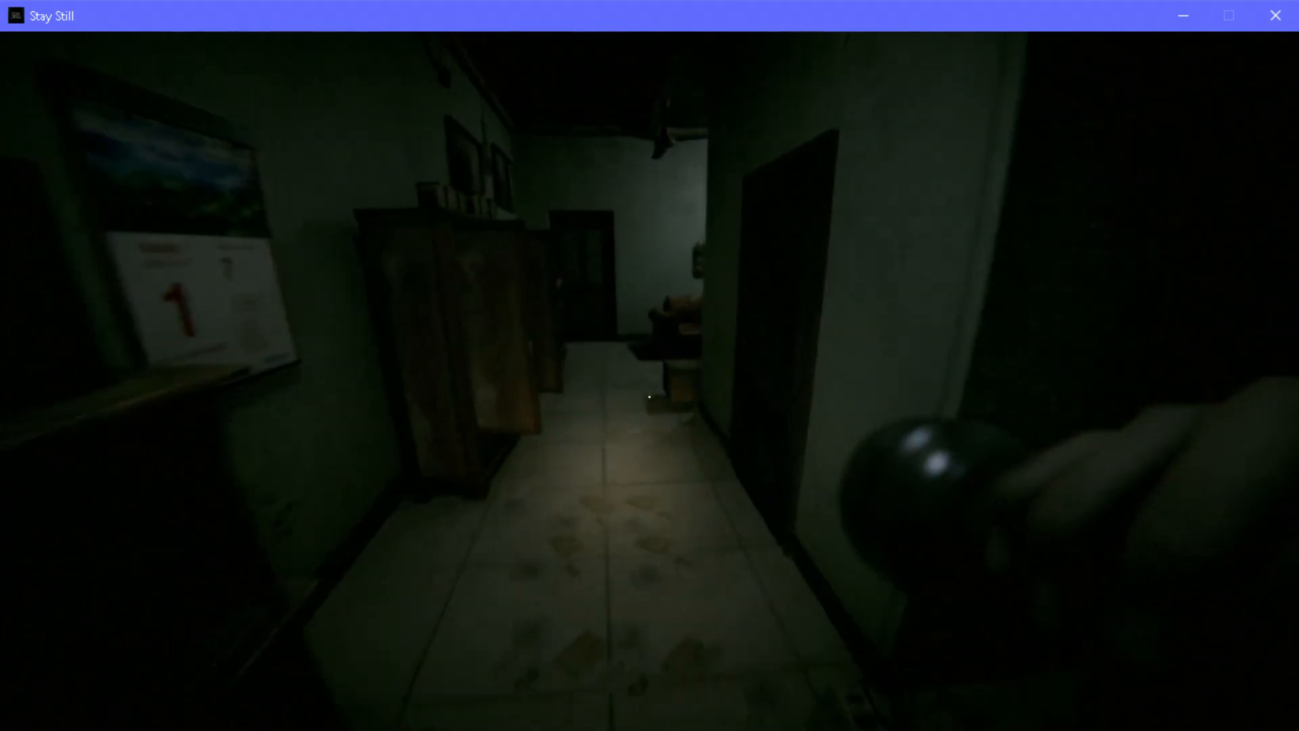
{"action": "mouse_move", "coordinate": [649, 396]}
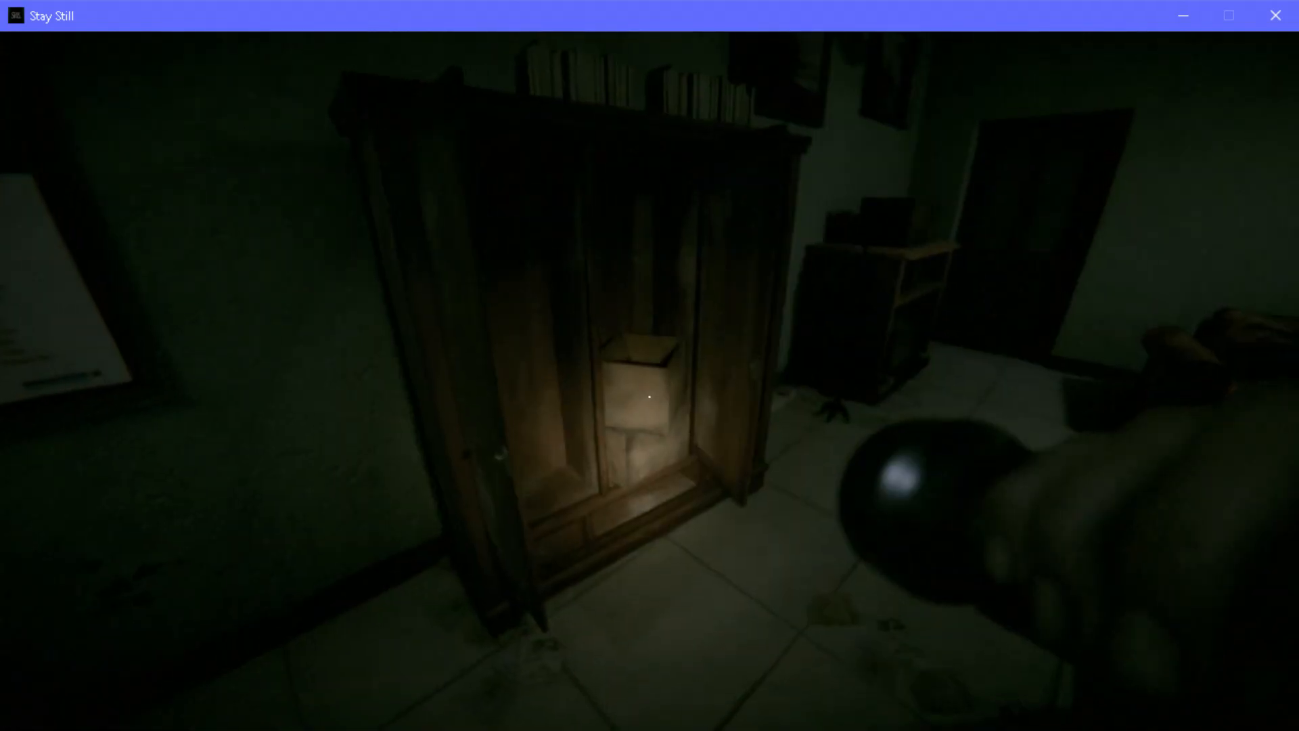
{"action": "mouse_move", "coordinate": [649, 396]}
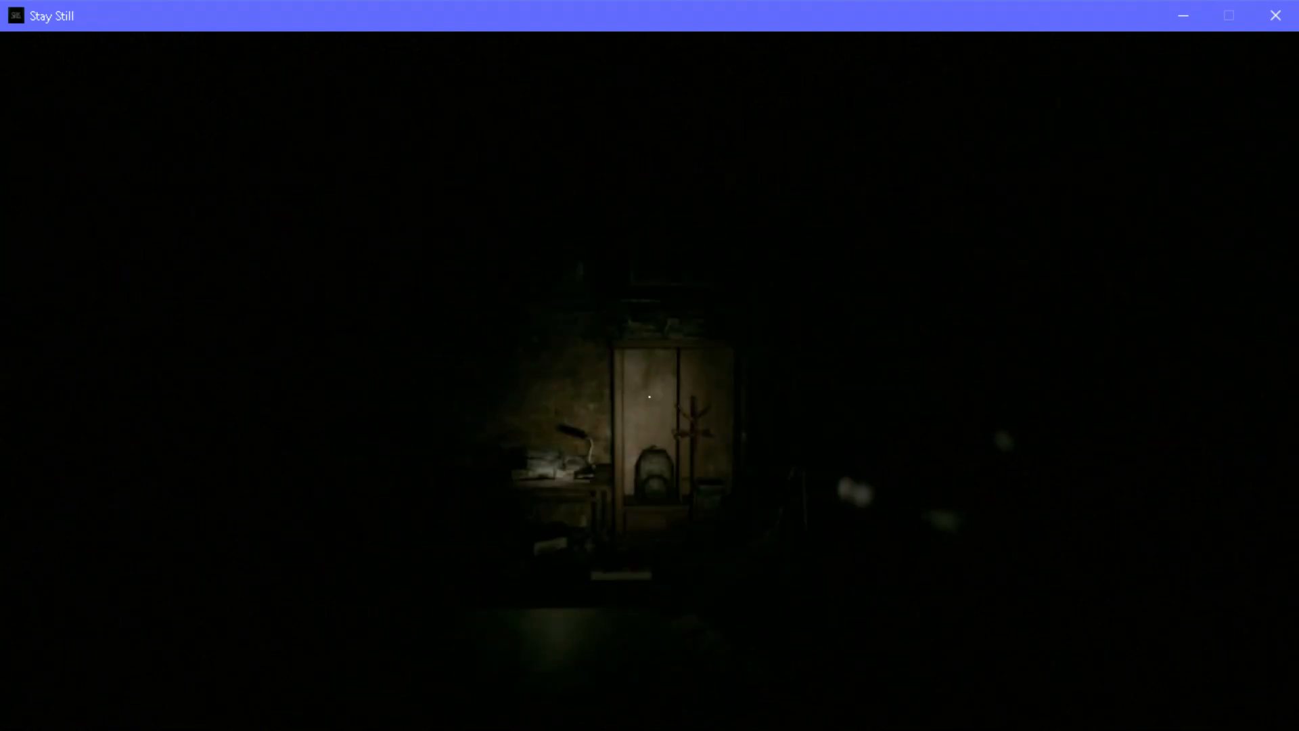
{"action": "mouse_move", "coordinate": [649, 397]}
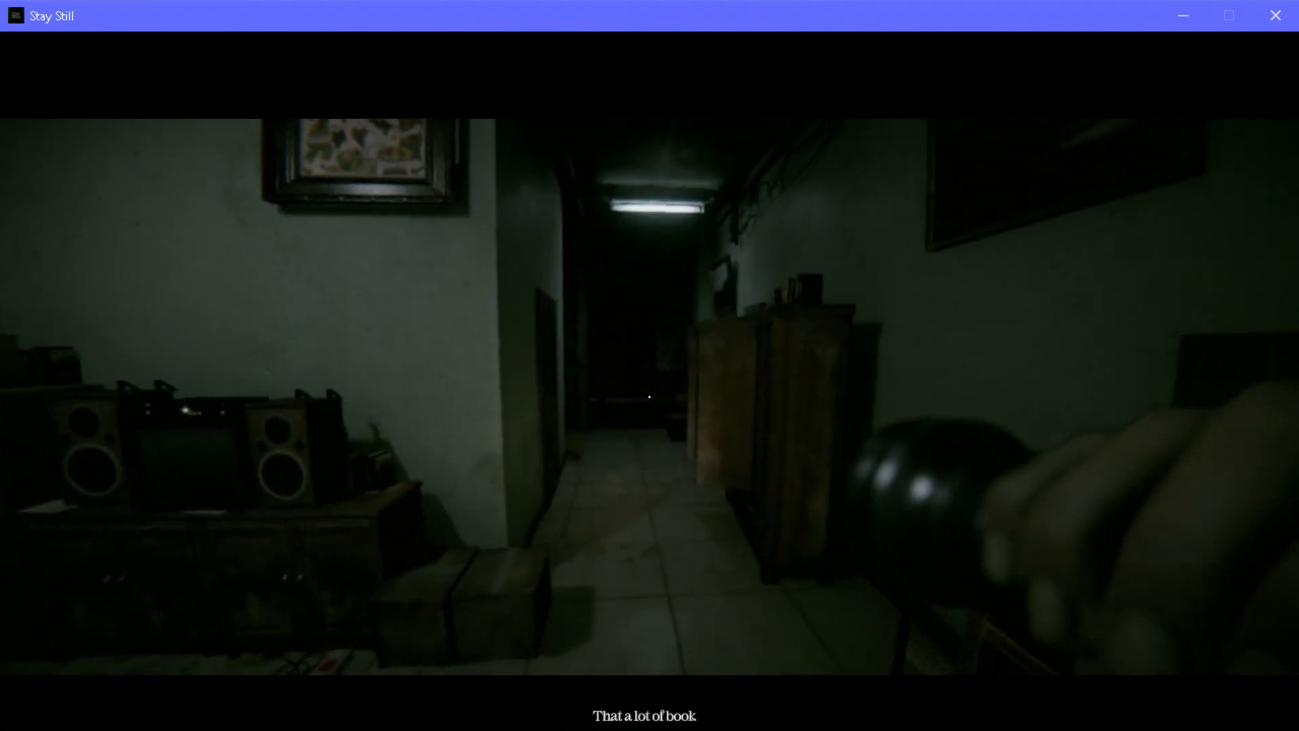
{"action": "mouse_move", "coordinate": [650, 395]}
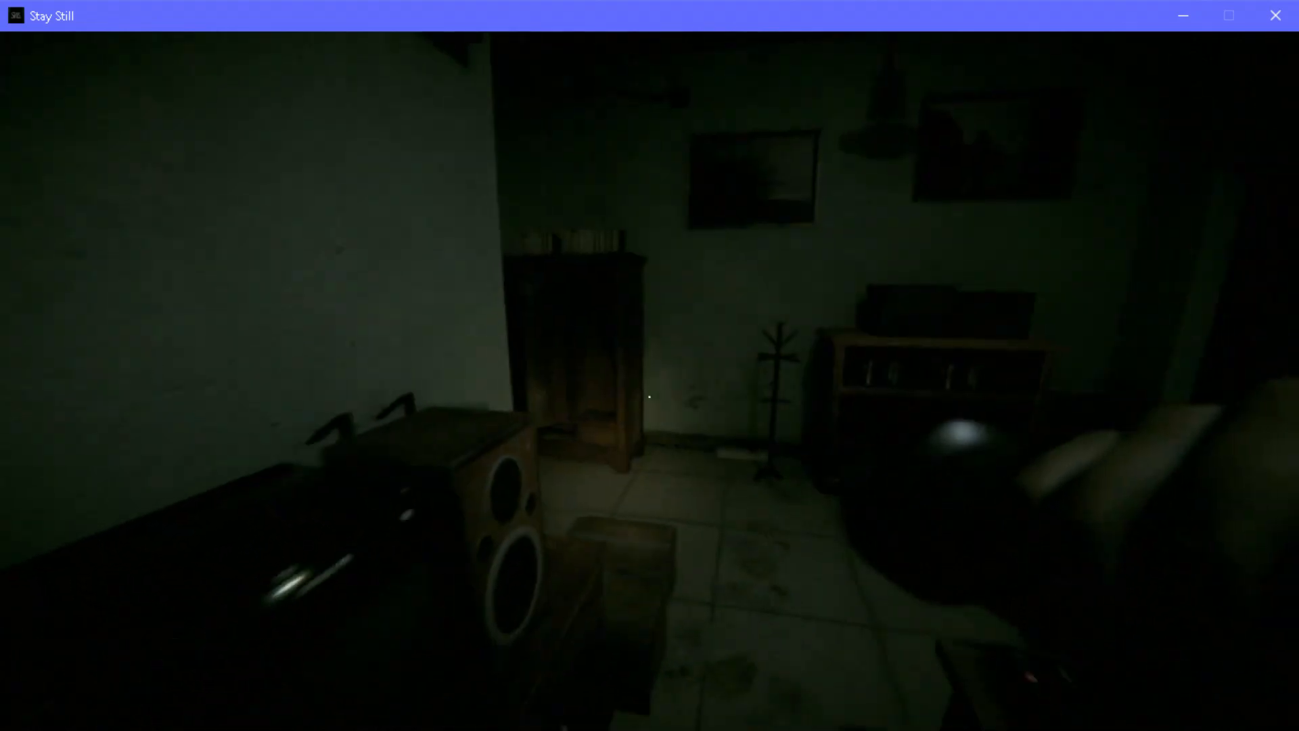
{"action": "mouse_move", "coordinate": [650, 395]}
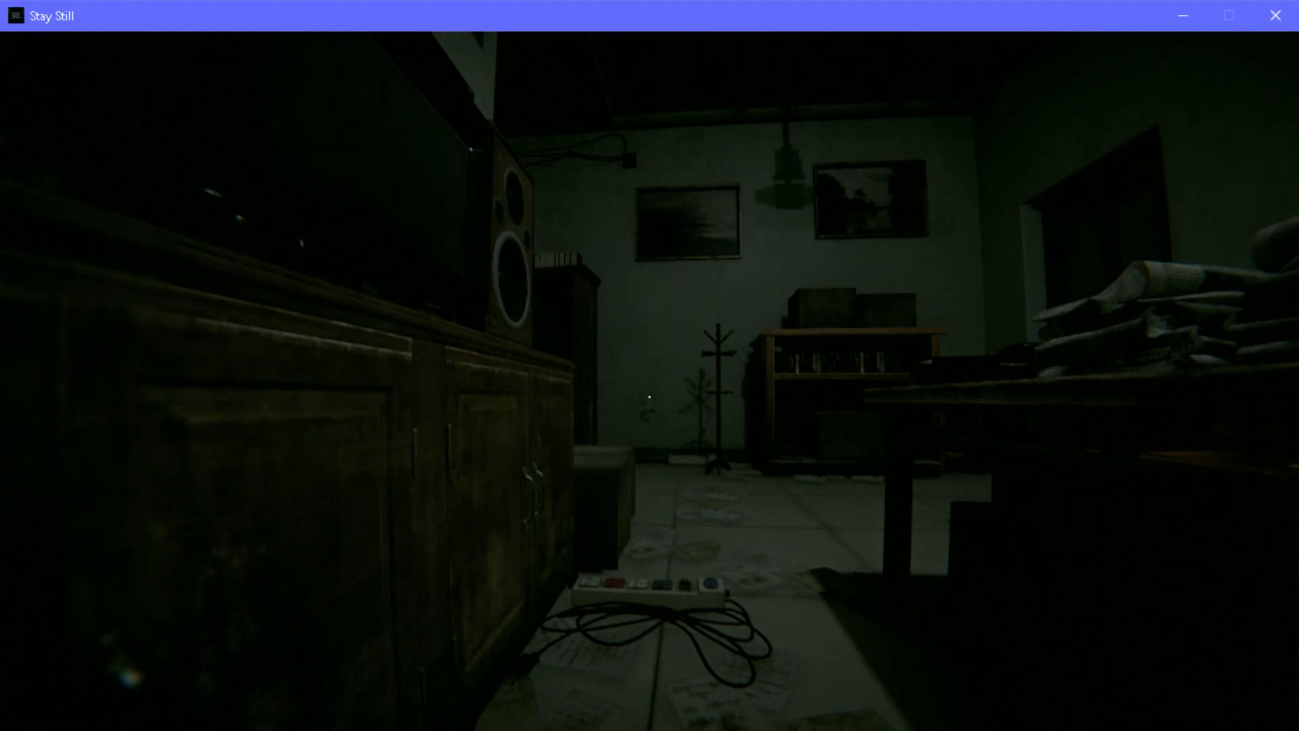
{"action": "mouse_move", "coordinate": [650, 395]}
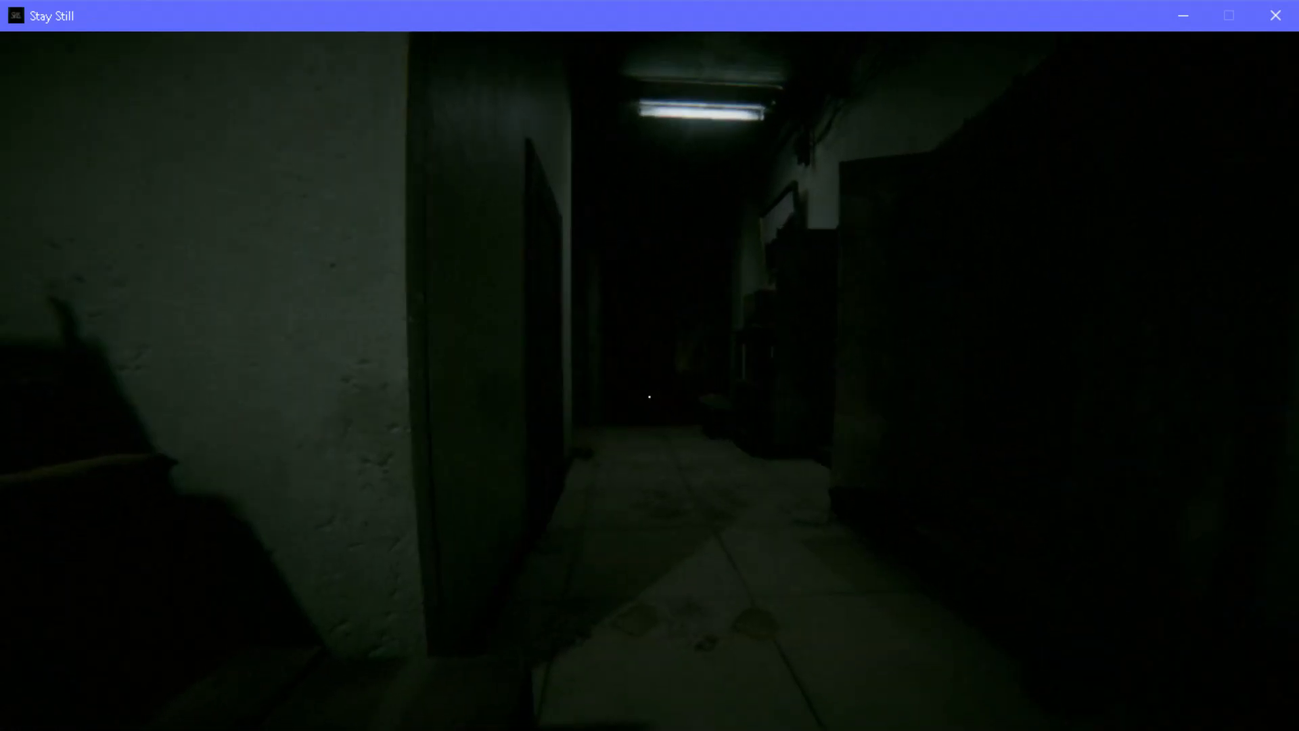
{"action": "mouse_move", "coordinate": [649, 390]}
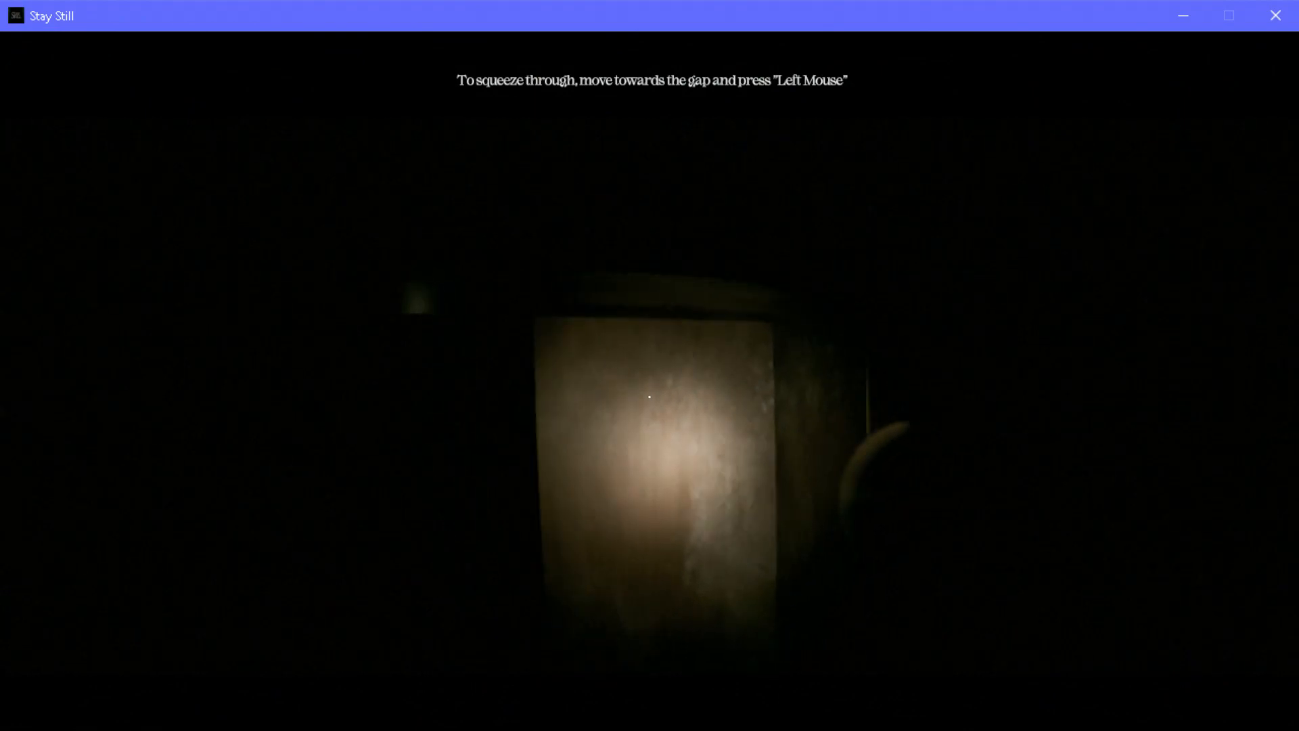
{"action": "left_click", "coordinate": [649, 396]}
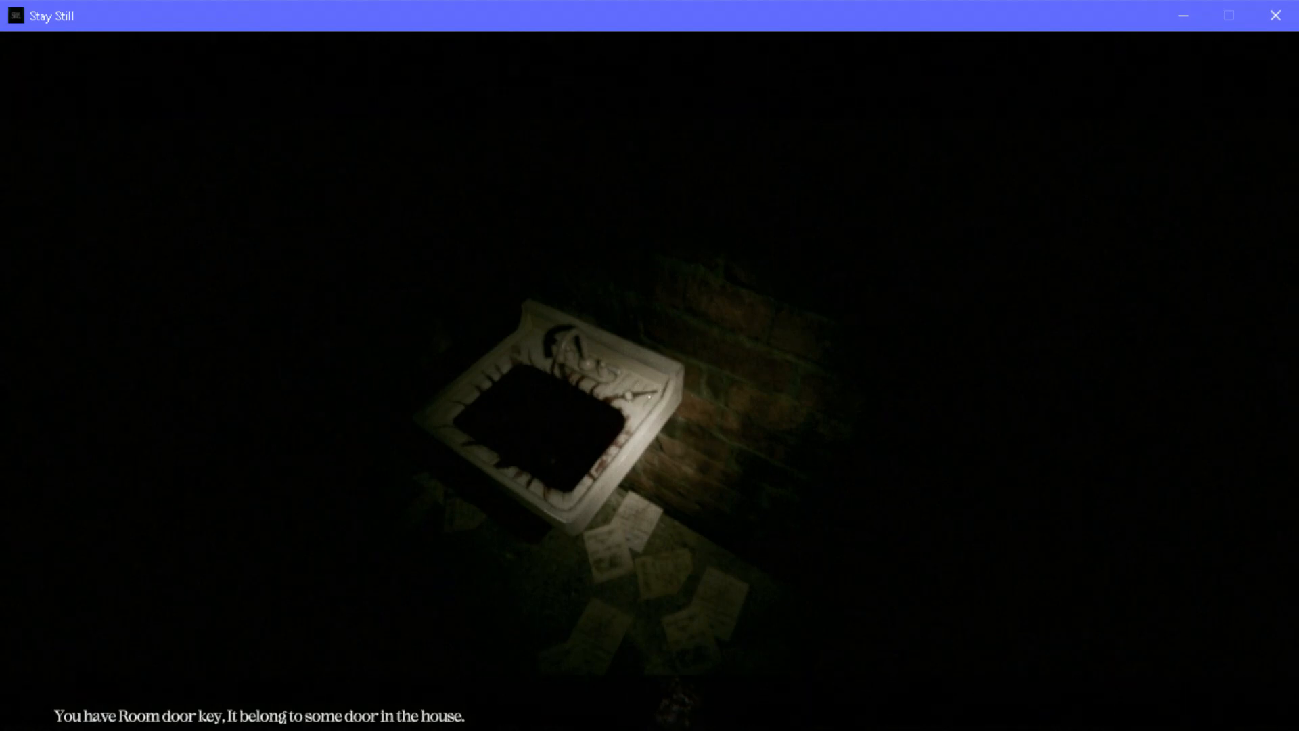
{"action": "mouse_move", "coordinate": [649, 396]}
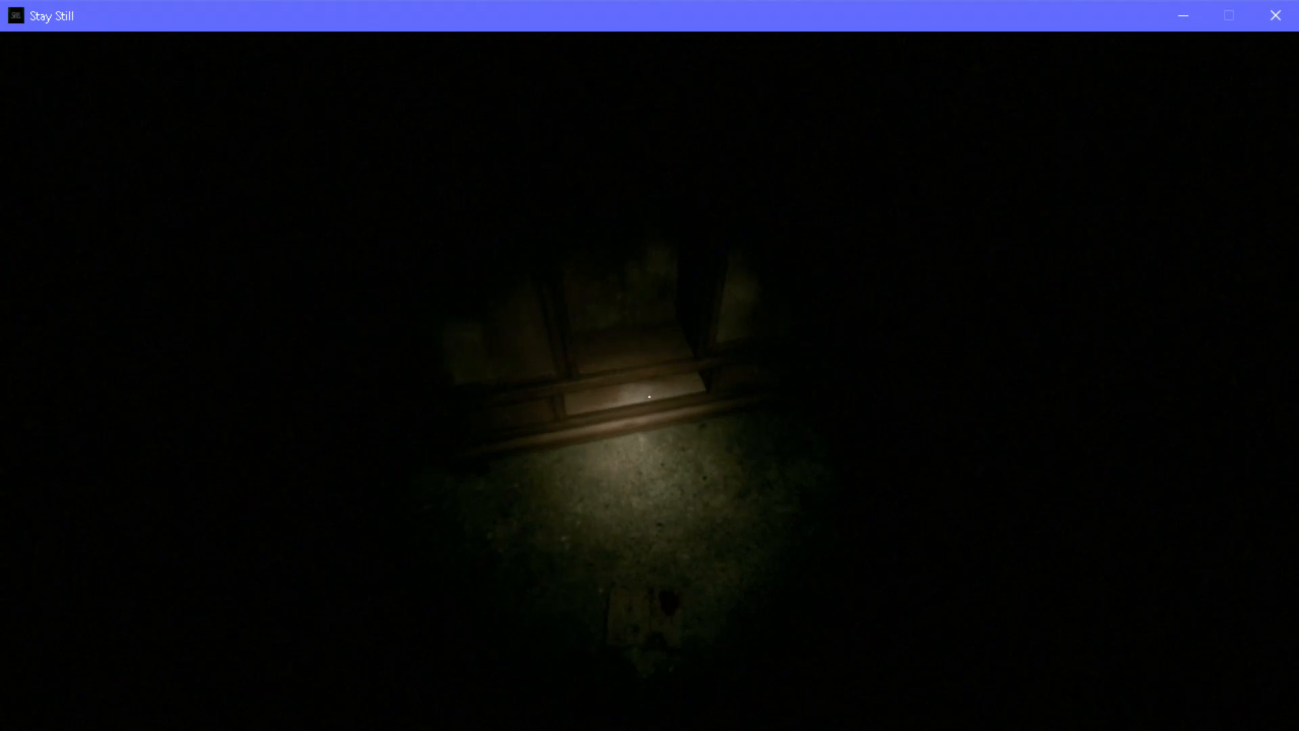
{"action": "mouse_move", "coordinate": [649, 391]}
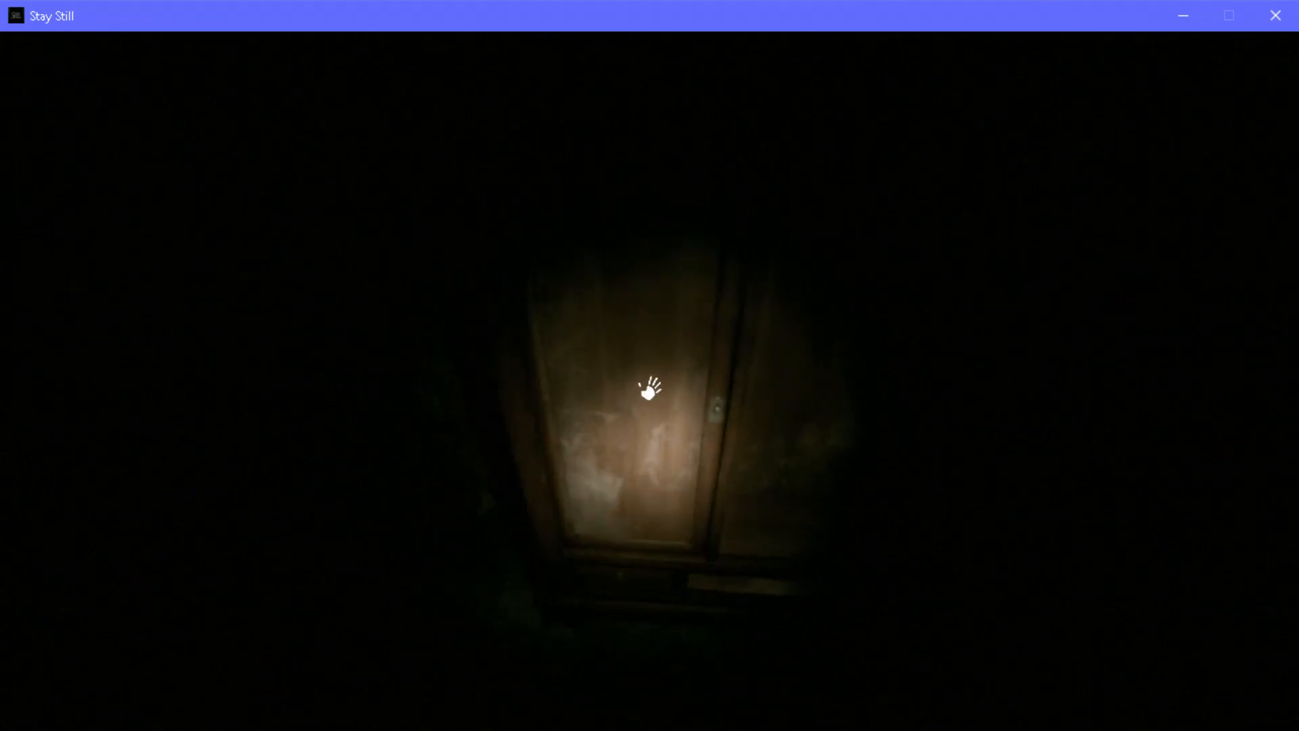
{"action": "left_click", "coordinate": [648, 392]}
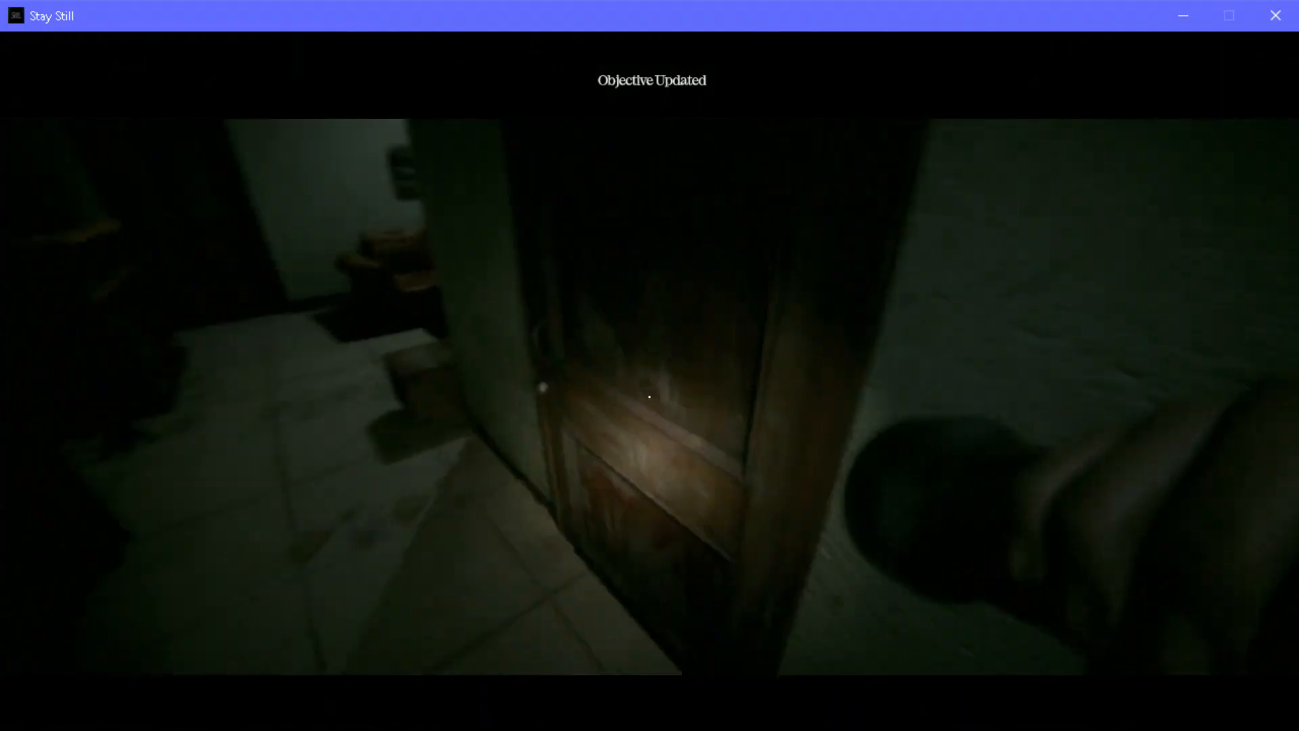
{"action": "mouse_move", "coordinate": [650, 395]}
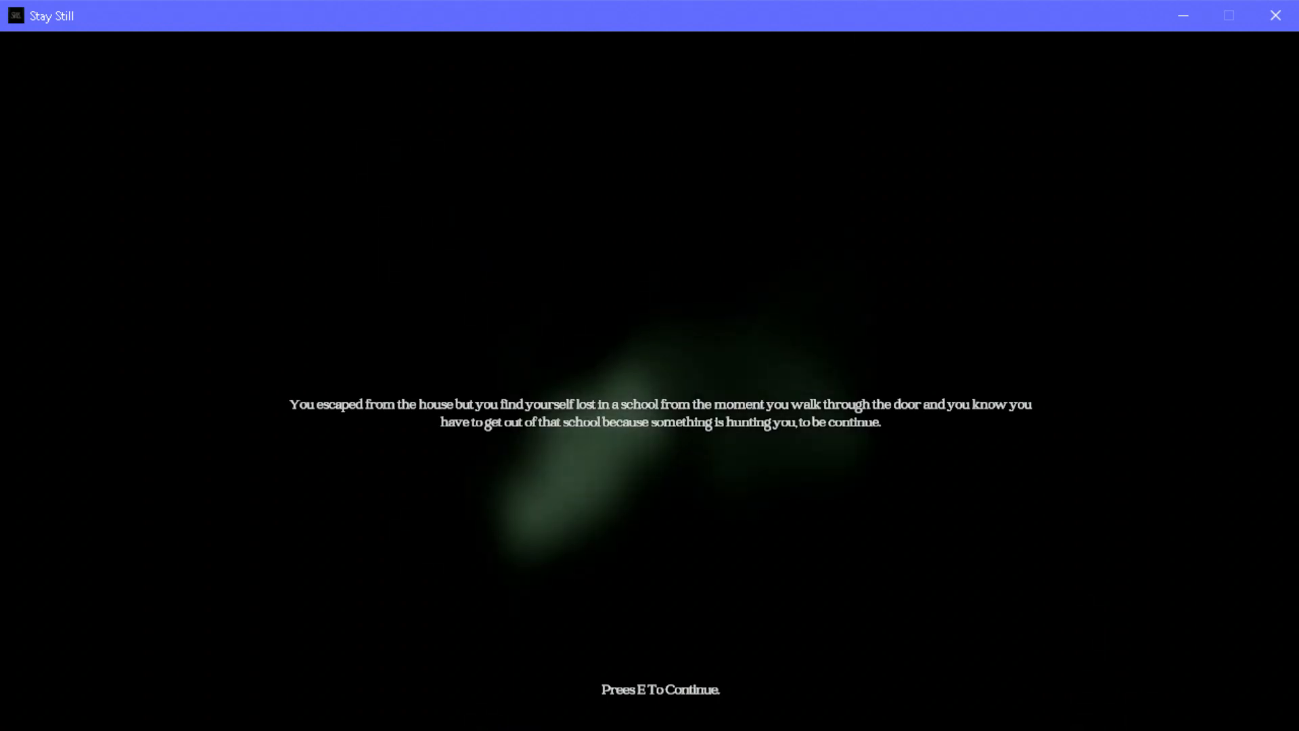
{"action": "key", "text": "e"}
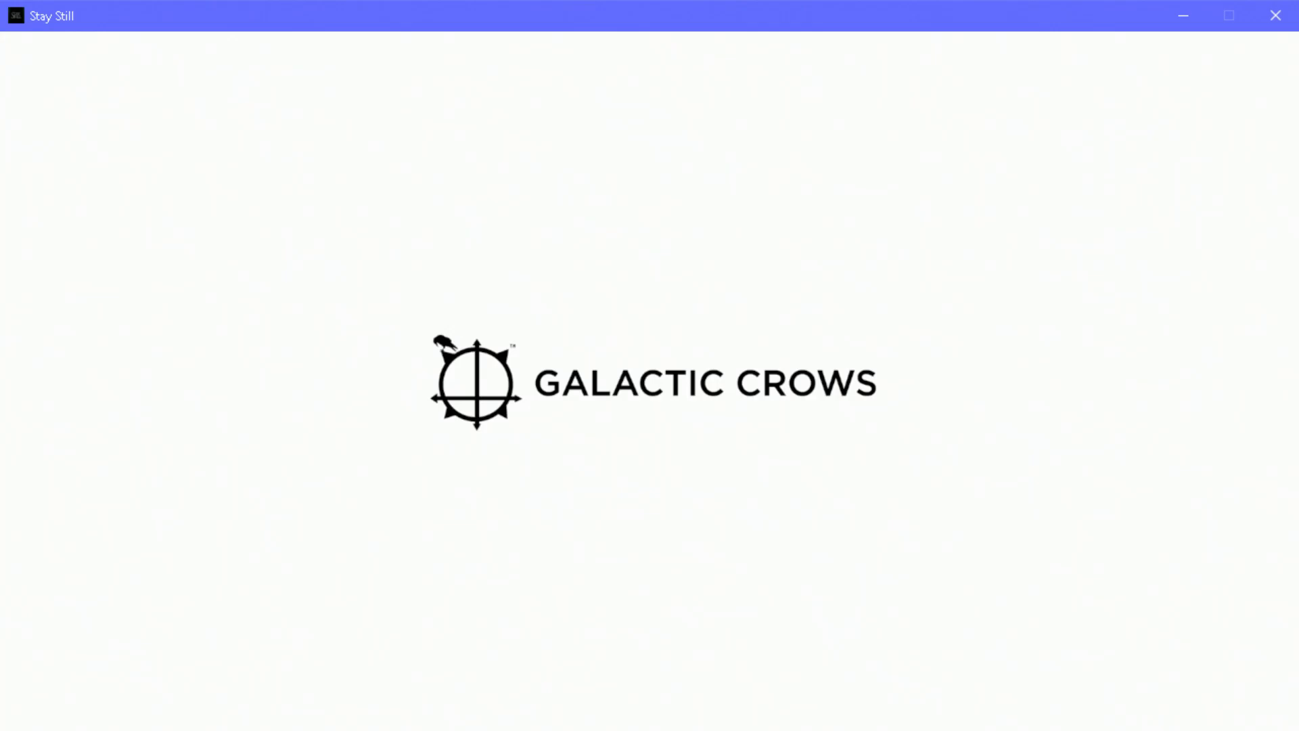